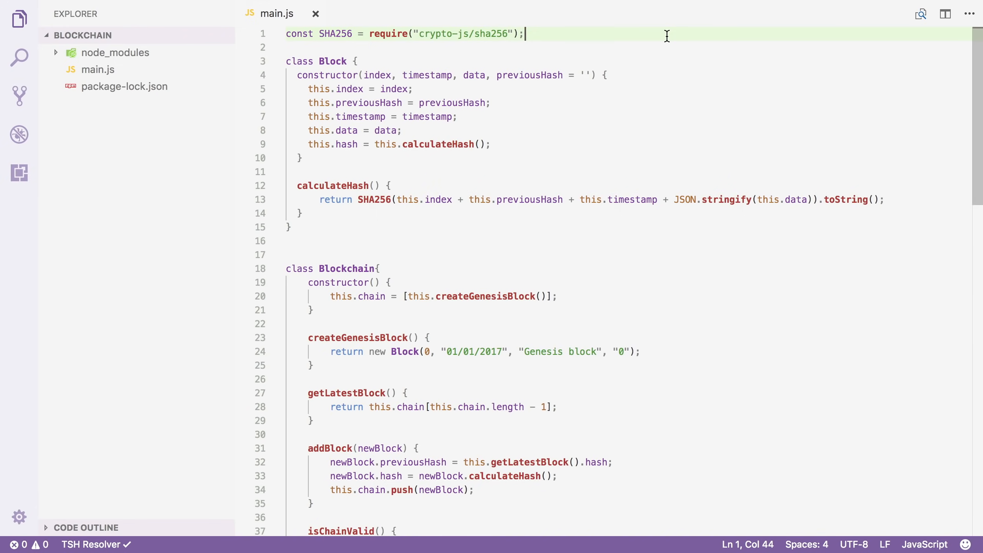
# Add an empty mineBlock(difficulty){ } method below calculateHash in the Block class.
pyautogui.doubleClick(335, 200)
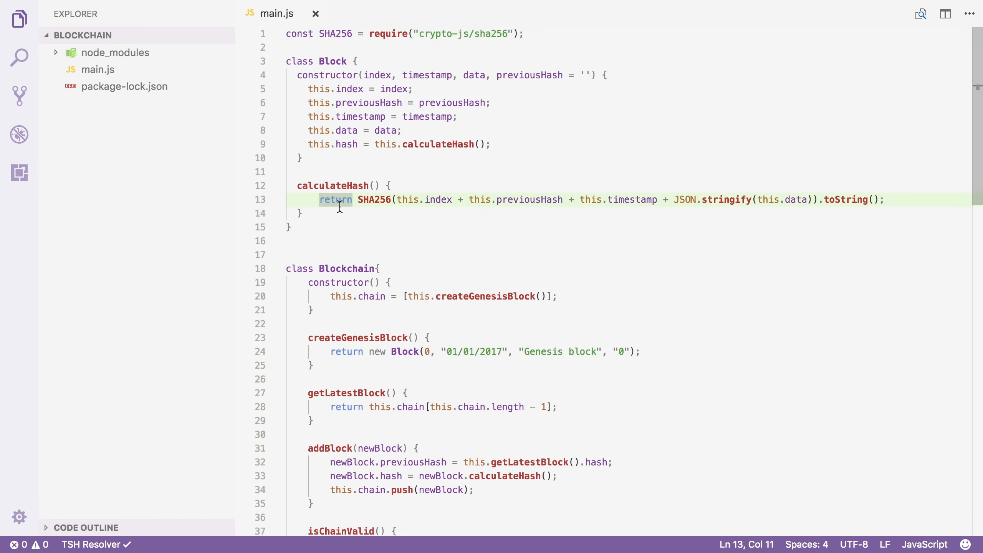
pyautogui.write('mi')
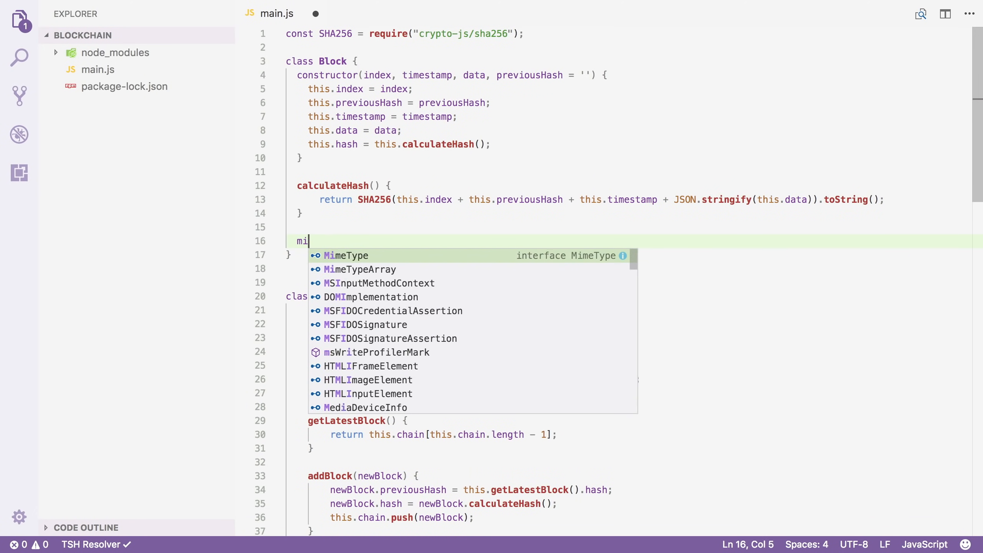
pyautogui.write('neBlock(')
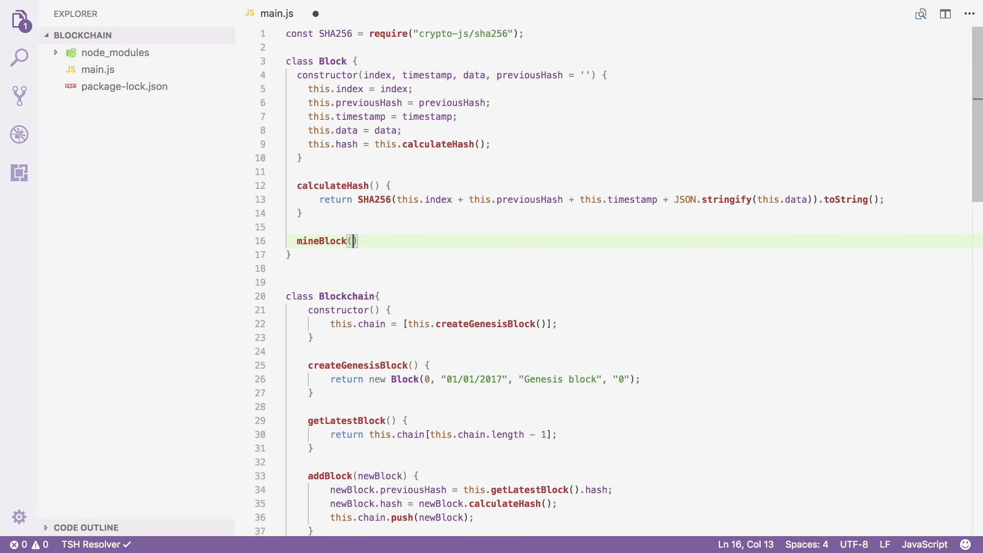
pyautogui.write('diffic')
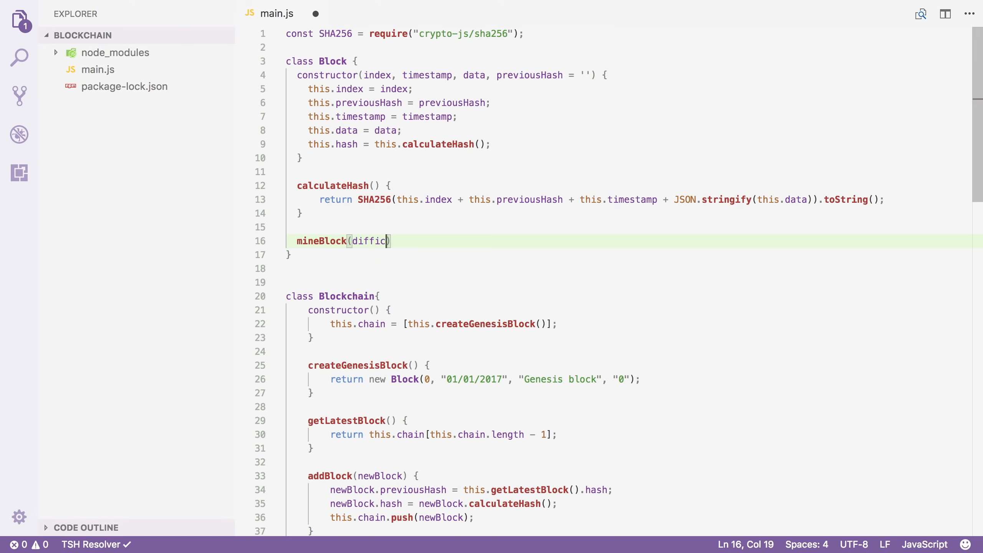
pyautogui.write('ulty){')
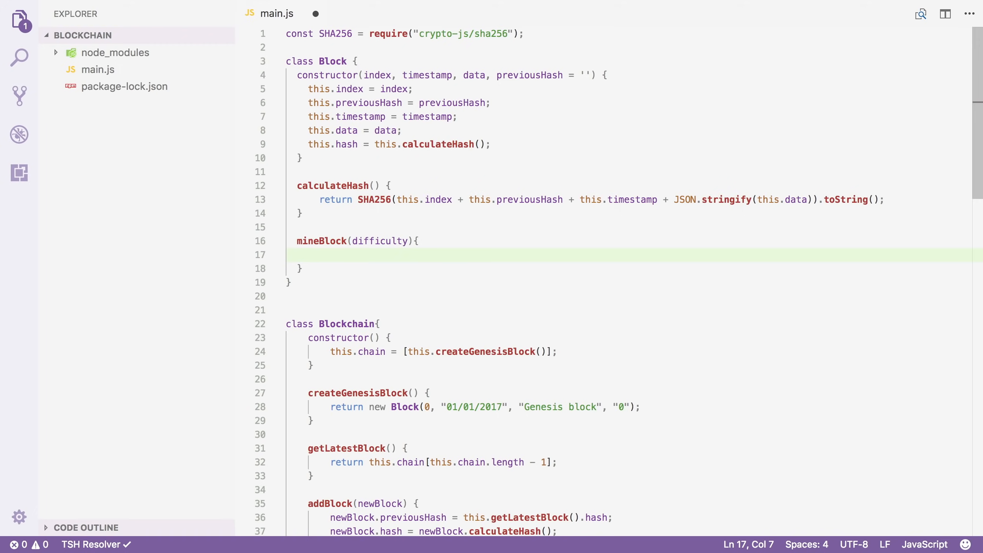
# Begin the while condition with this.hash.substring(0, difficulty).
pyautogui.write('while(')
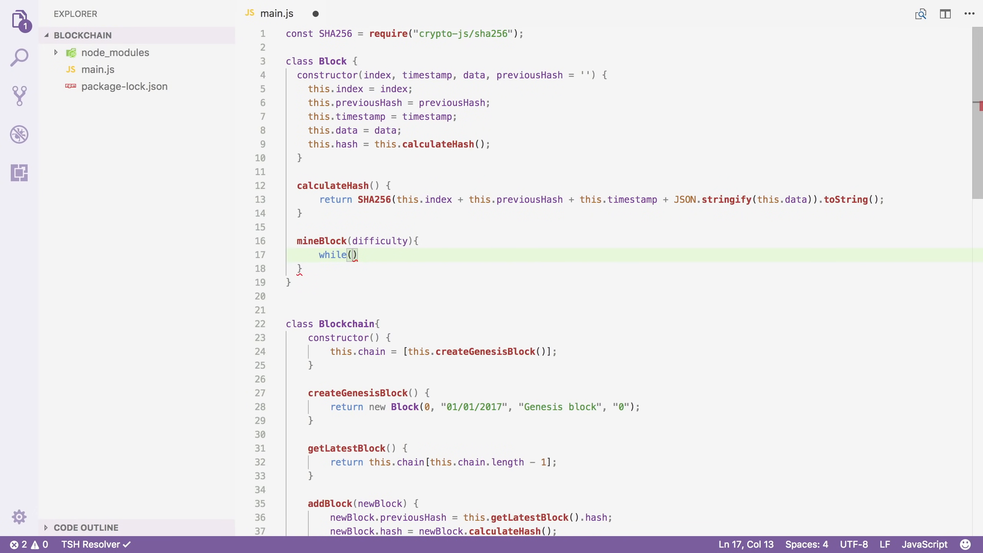
pyautogui.write('this.hash.substrin')
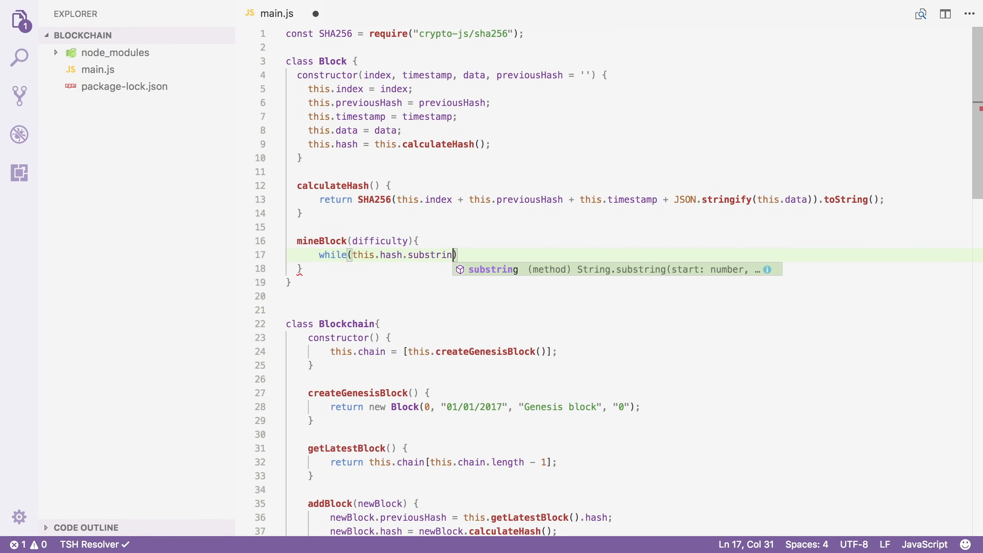
pyautogui.write('()')
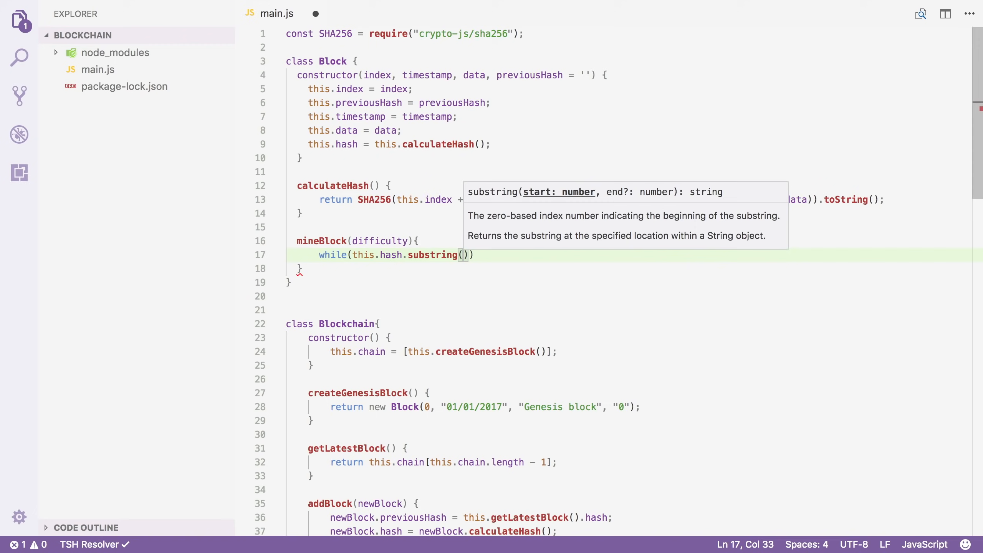
pyautogui.write('0,')
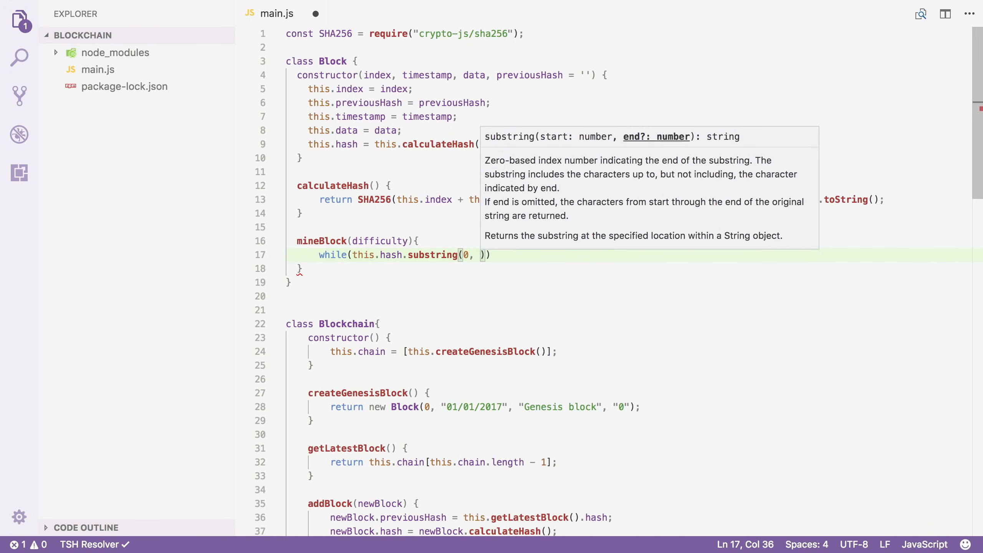
pyautogui.write('difficulty')
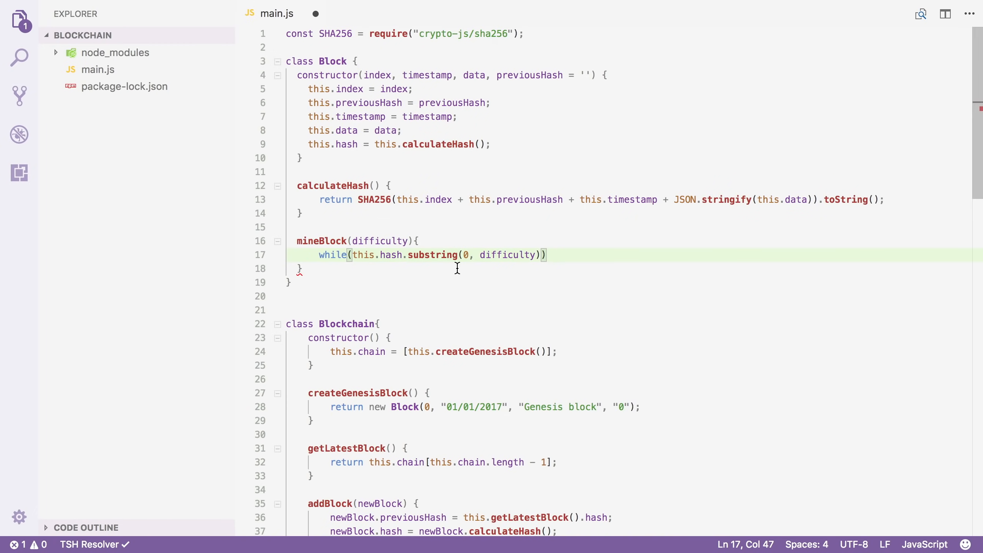
# Complete the condition with !== Array(difficulty + 1).join("0") and open the loop body.
pyautogui.doubleClick(432, 255)
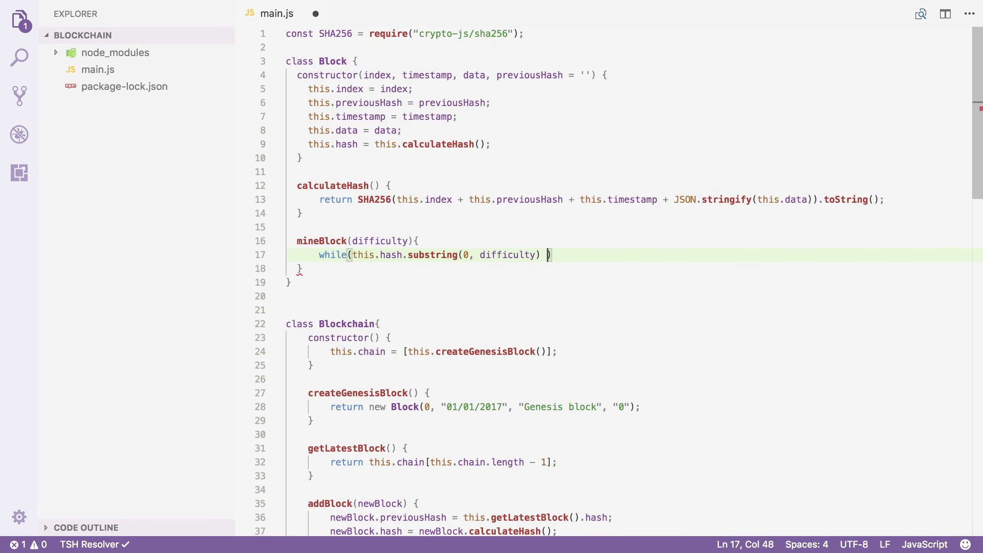
pyautogui.write('!==')
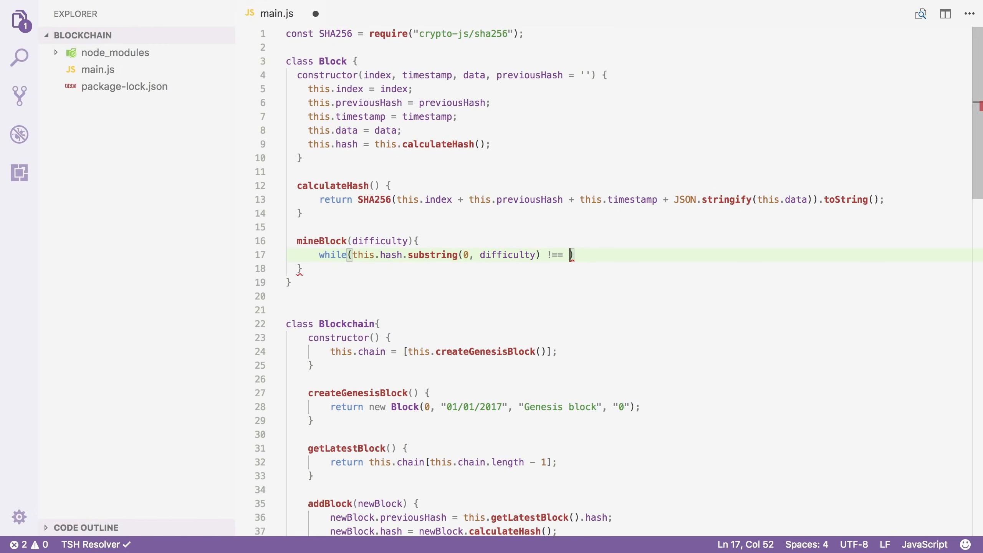
pyautogui.write('Array(difficulty + 1')
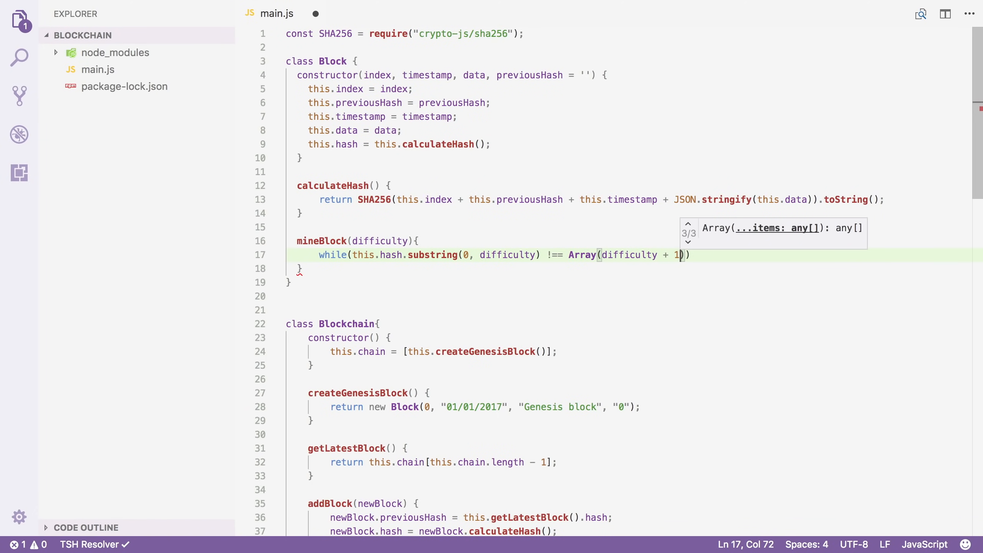
pyautogui.write('.join()')
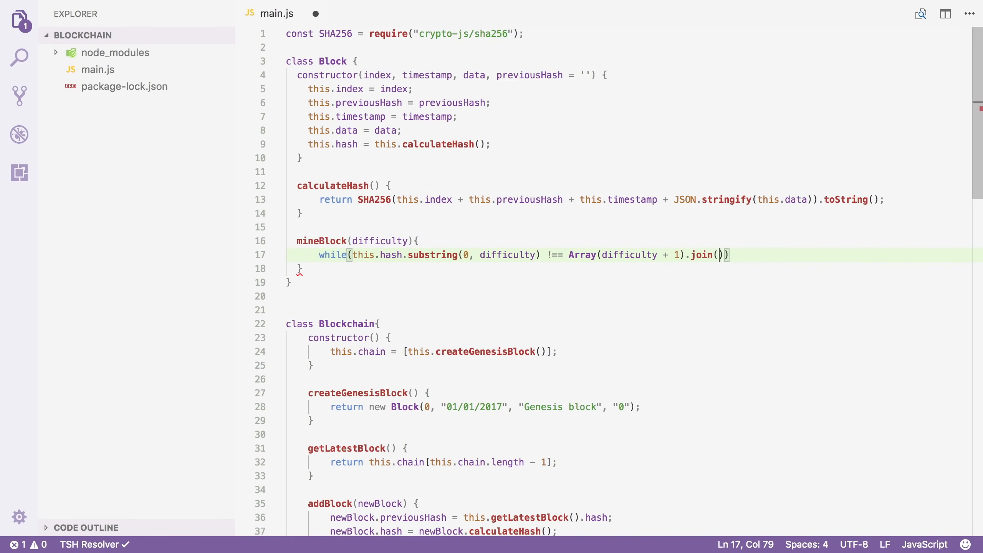
pyautogui.write('"0"')
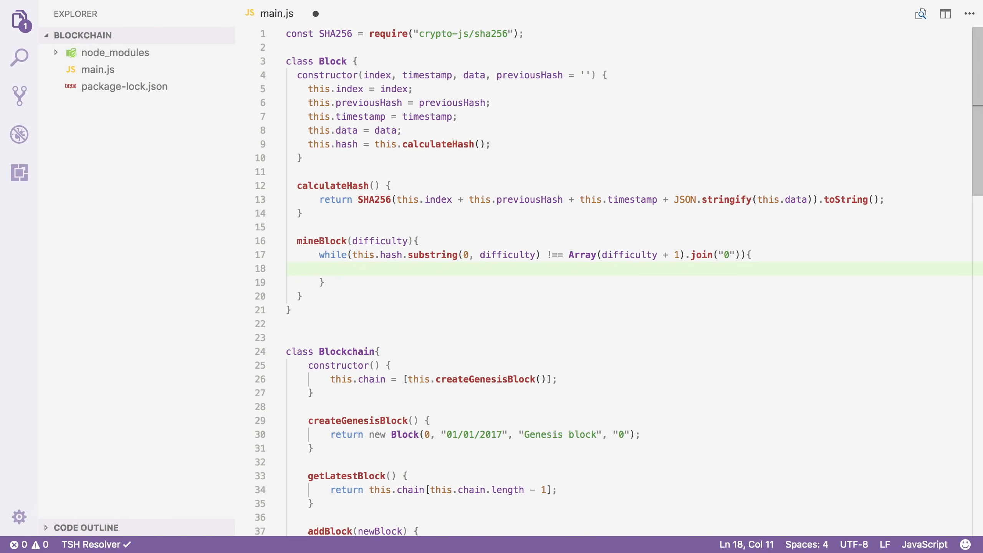
# Inside the loop, set this.hash = this.calculateHash().
pyautogui.write('this')
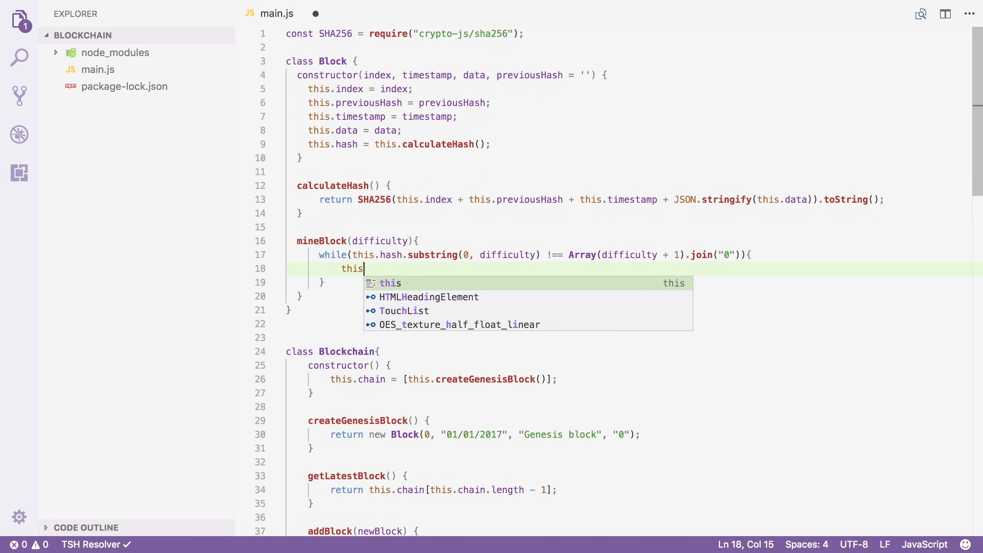
pyautogui.write('.hash =')
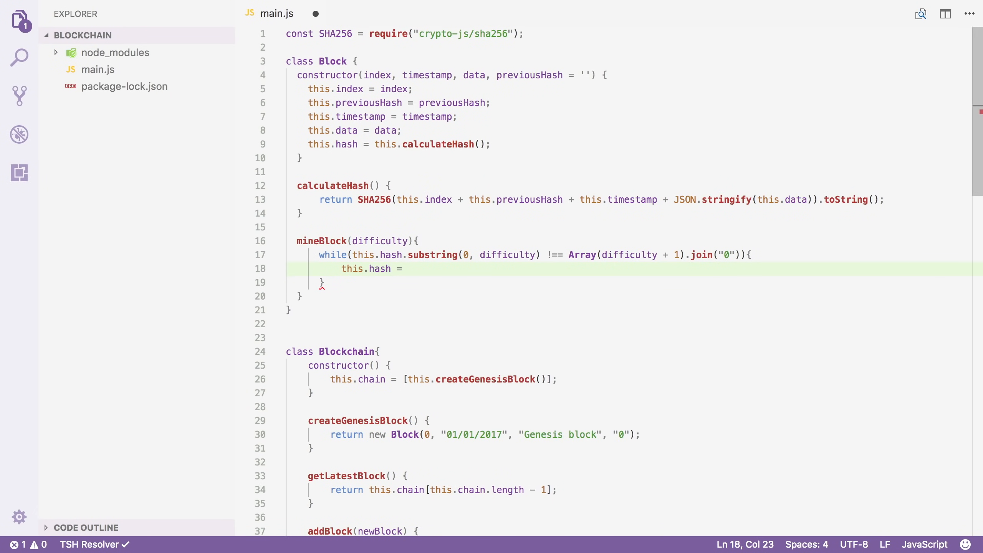
pyautogui.write('this.calculateHash(')
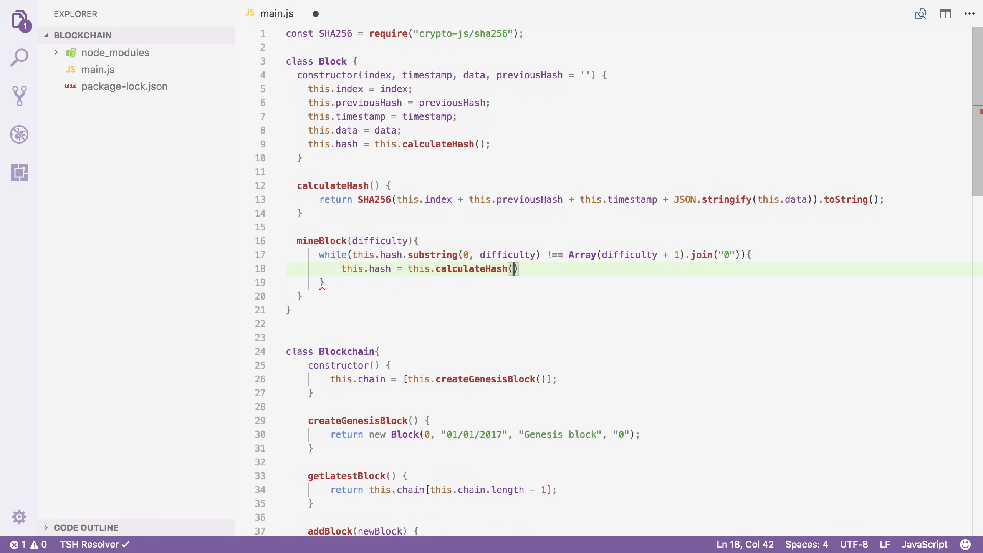
# After the loop, log "Block mined: " + this.hash to the console.
pyautogui.press('Enter')
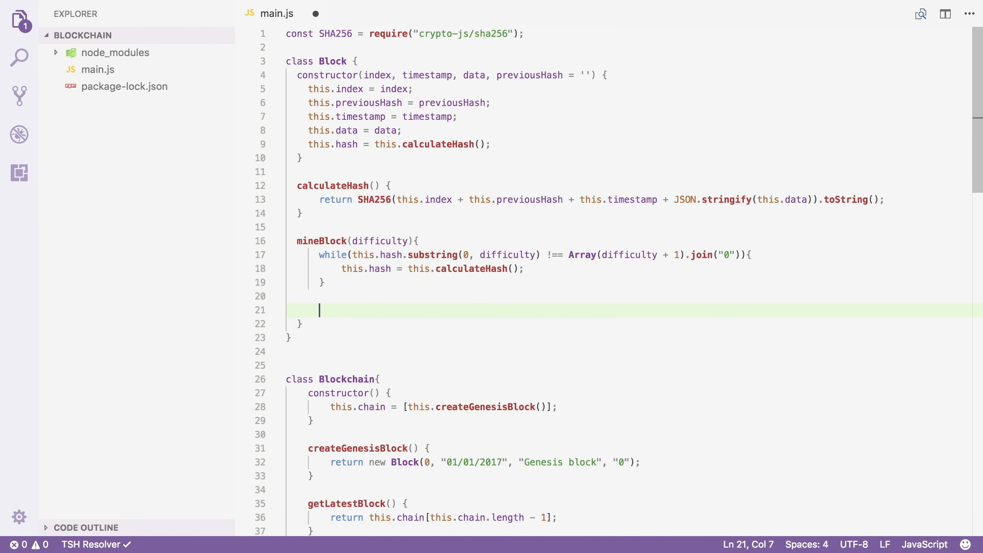
pyautogui.write('console.log(')
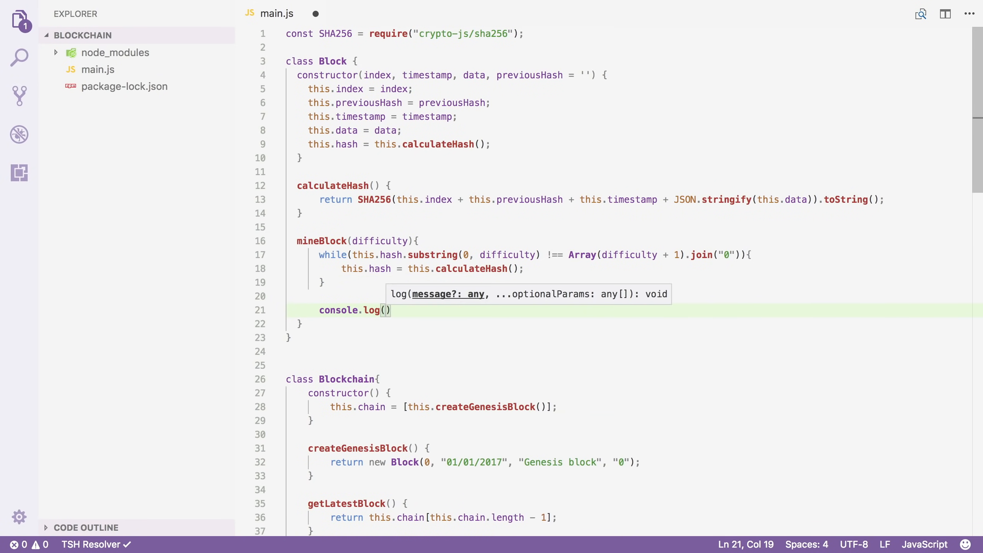
pyautogui.write('"Block m')
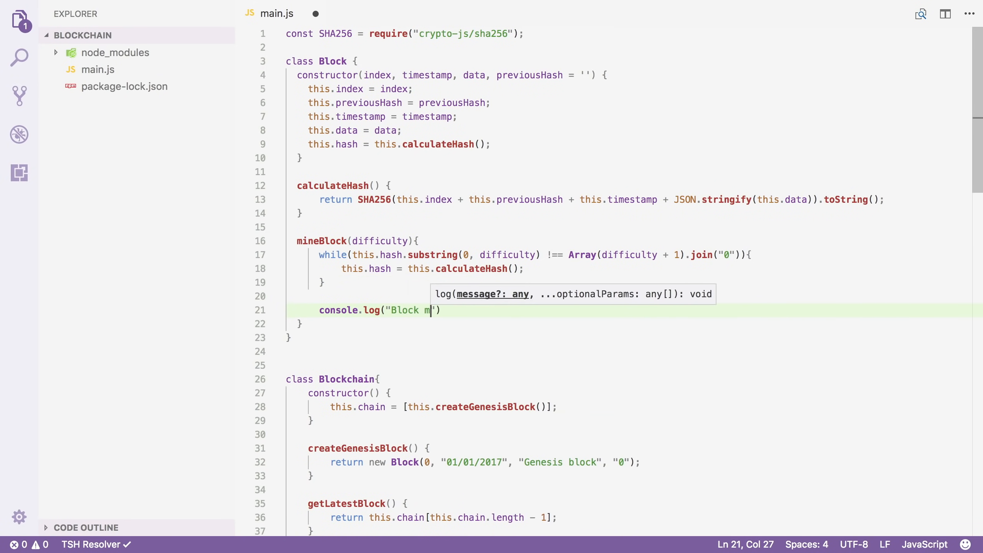
pyautogui.write('ined: " +')
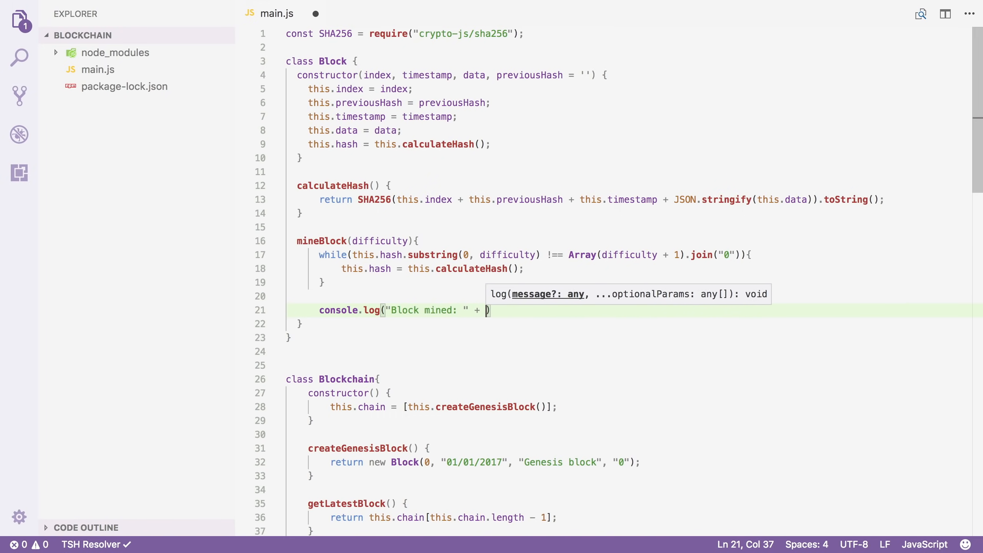
pyautogui.write('this.hash')
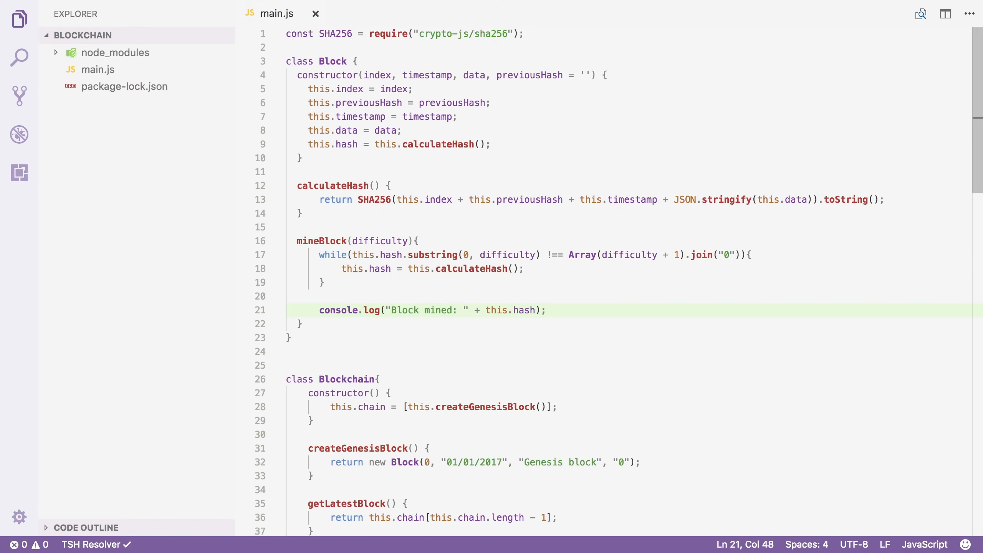
pyautogui.click(547, 310)
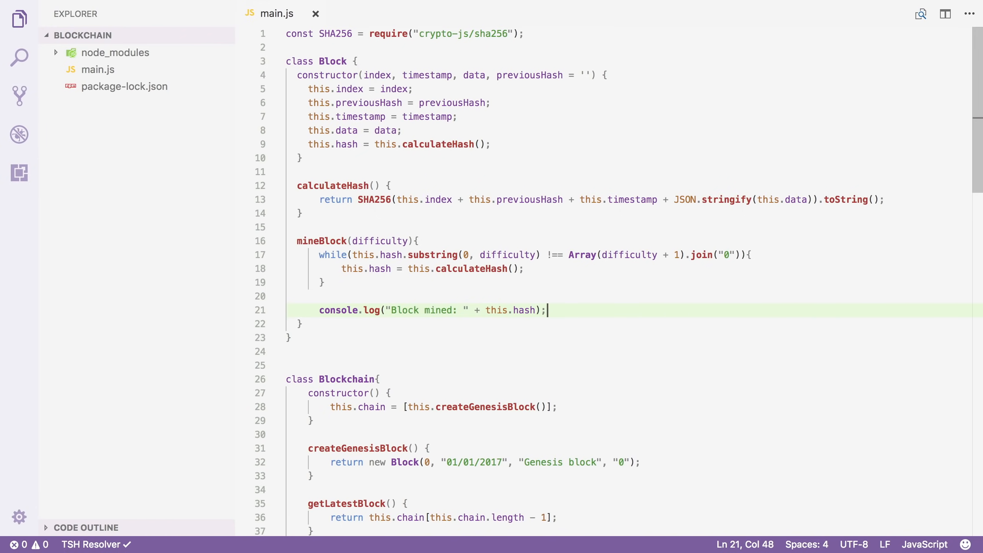
pyautogui.moveTo(365, 284)
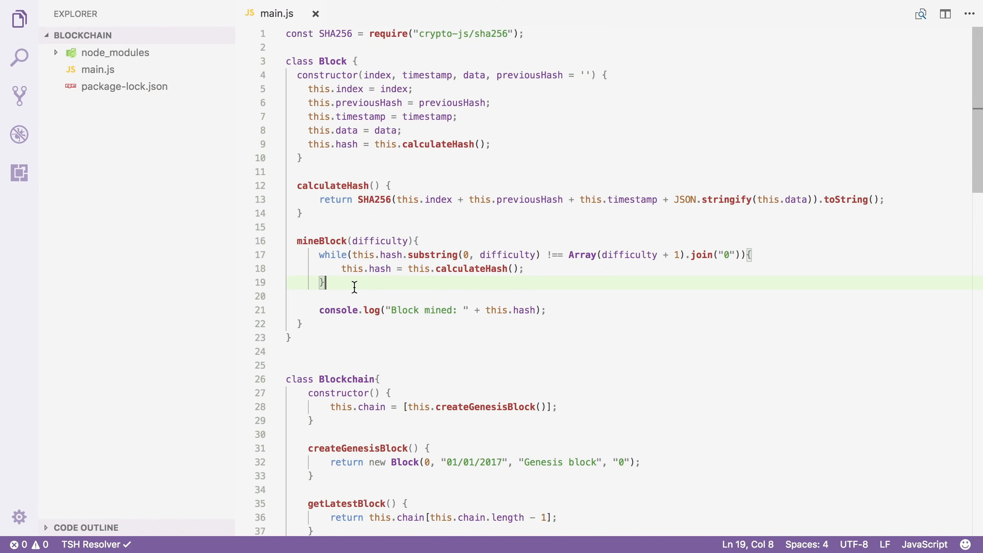
pyautogui.doubleClick(349, 88)
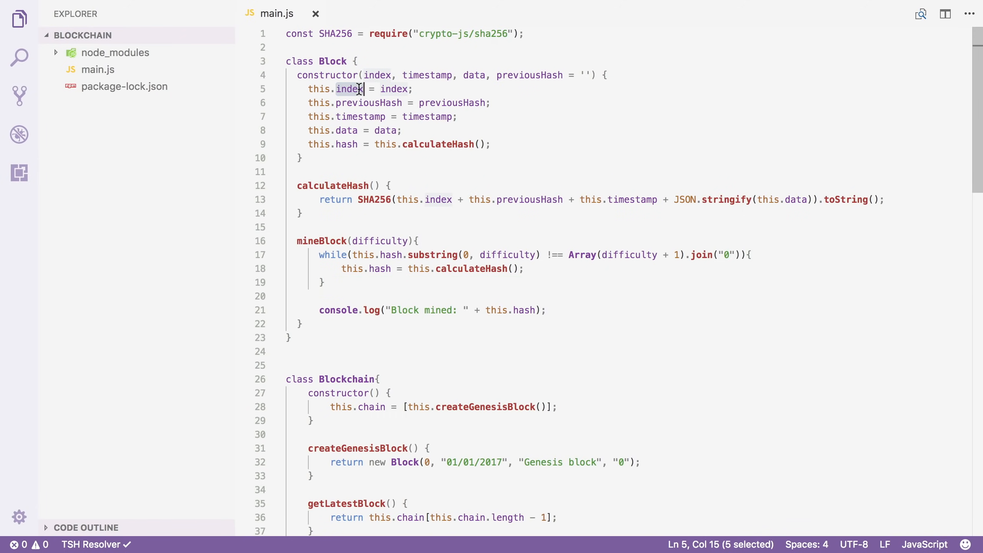
pyautogui.doubleClick(360, 117)
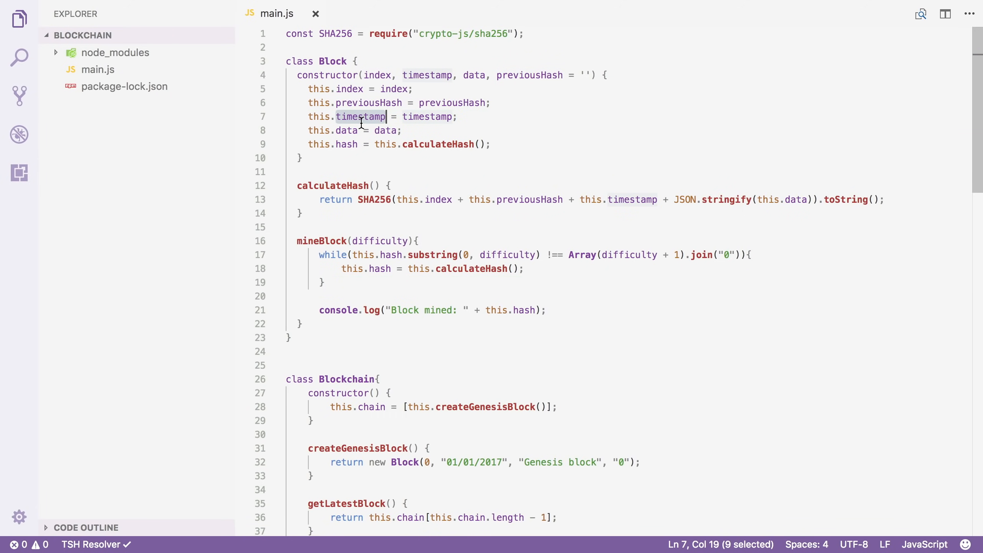
pyautogui.doubleClick(344, 130)
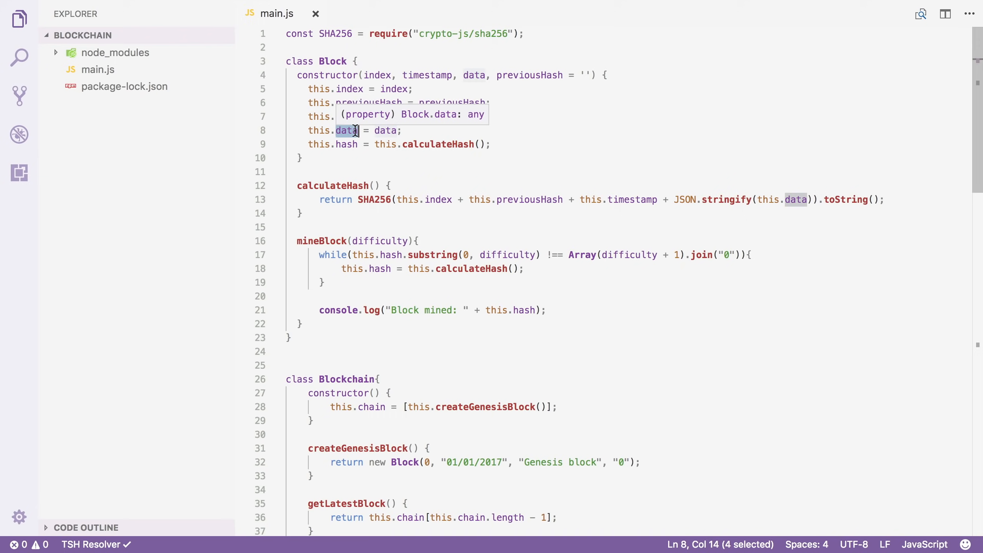
pyautogui.click(351, 130)
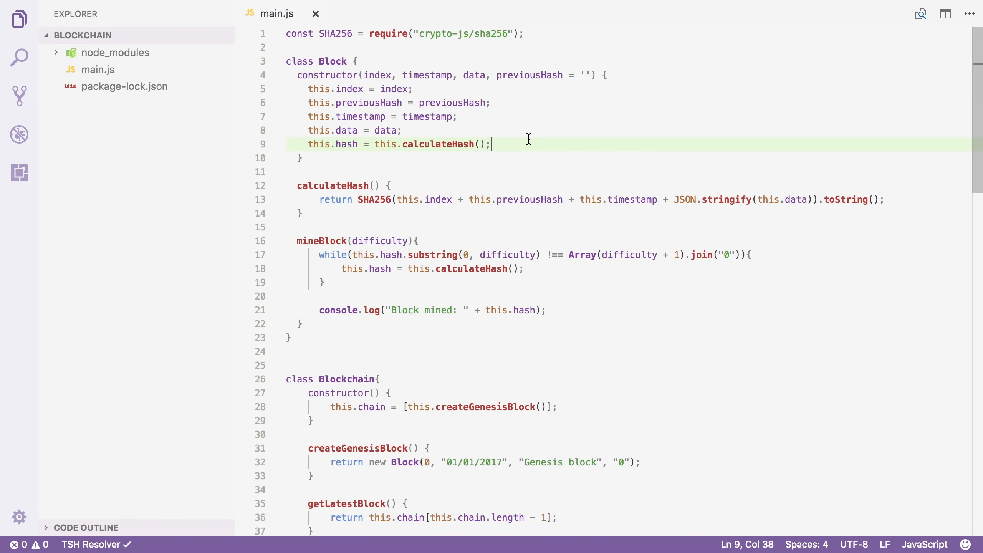
# Set this.nonce = 0 in the Block constructor and add this.nonce++ inside the mining loop.
pyautogui.write('t')
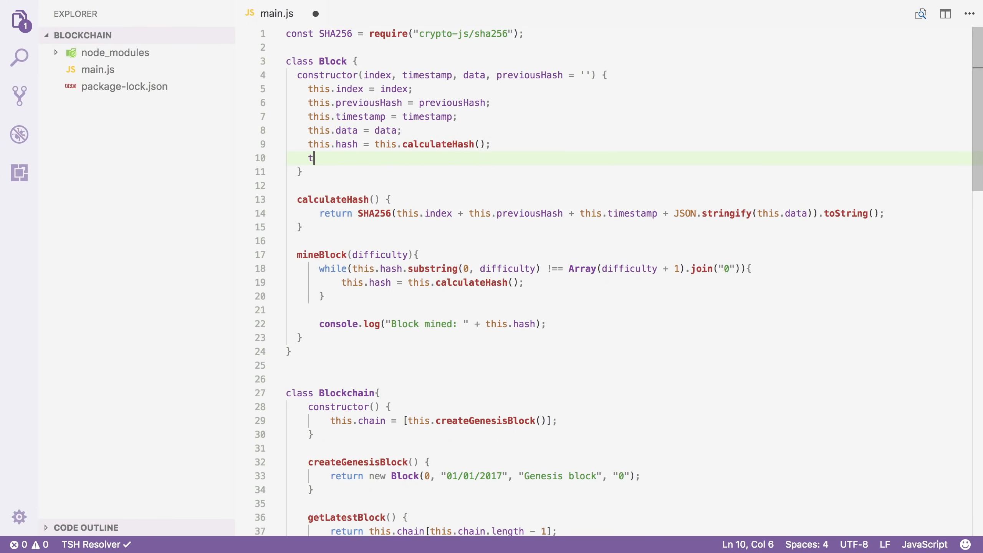
pyautogui.write('his.')
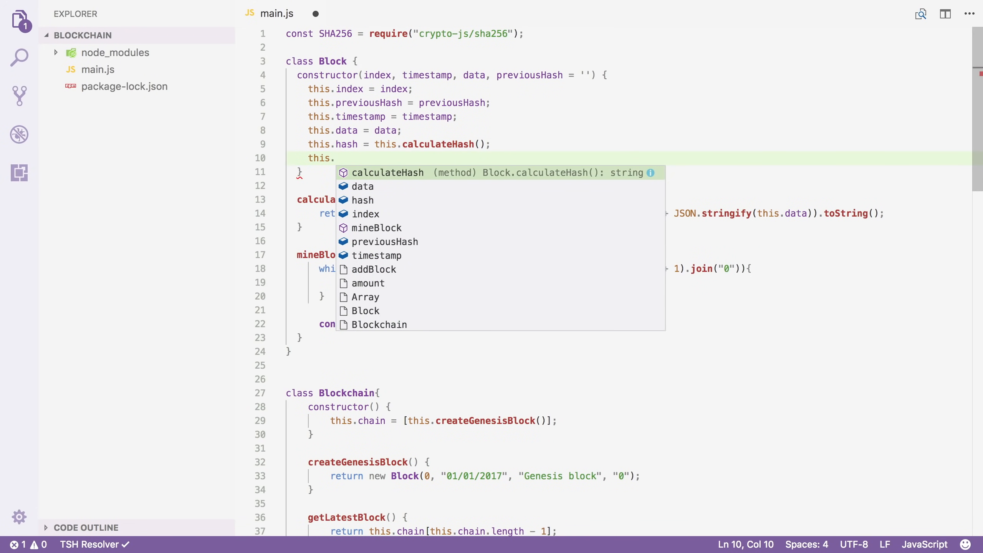
pyautogui.write('nonce = 0;')
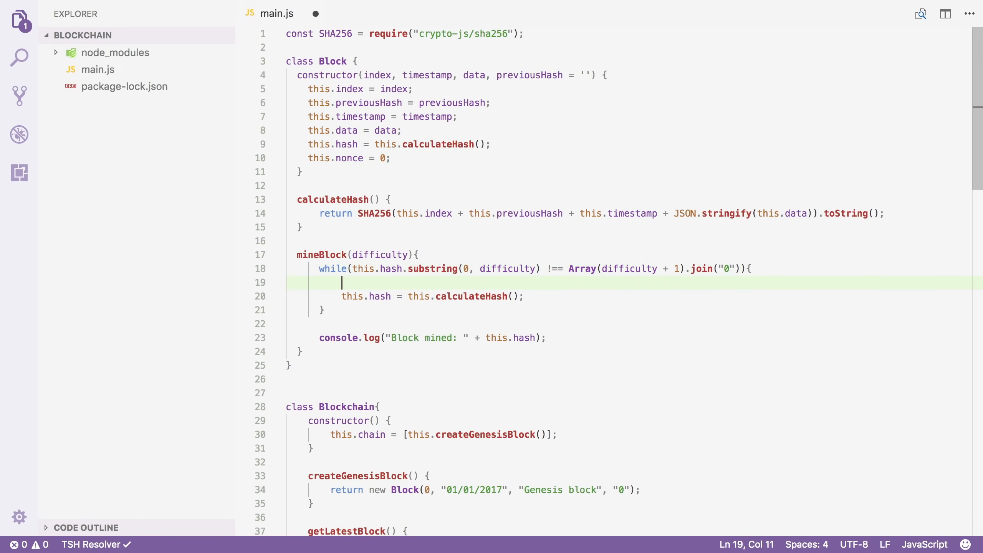
pyautogui.write('this.non')
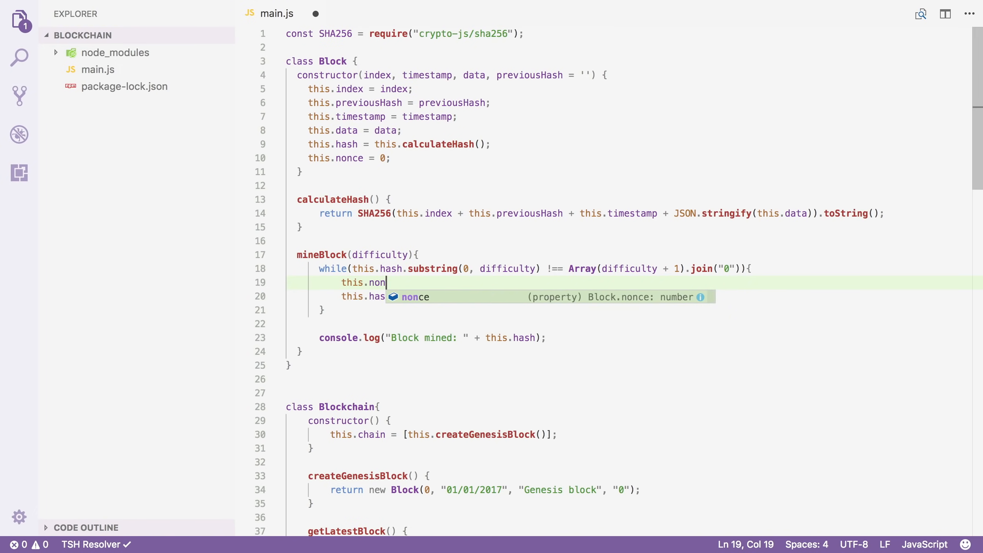
pyautogui.write('ce++;')
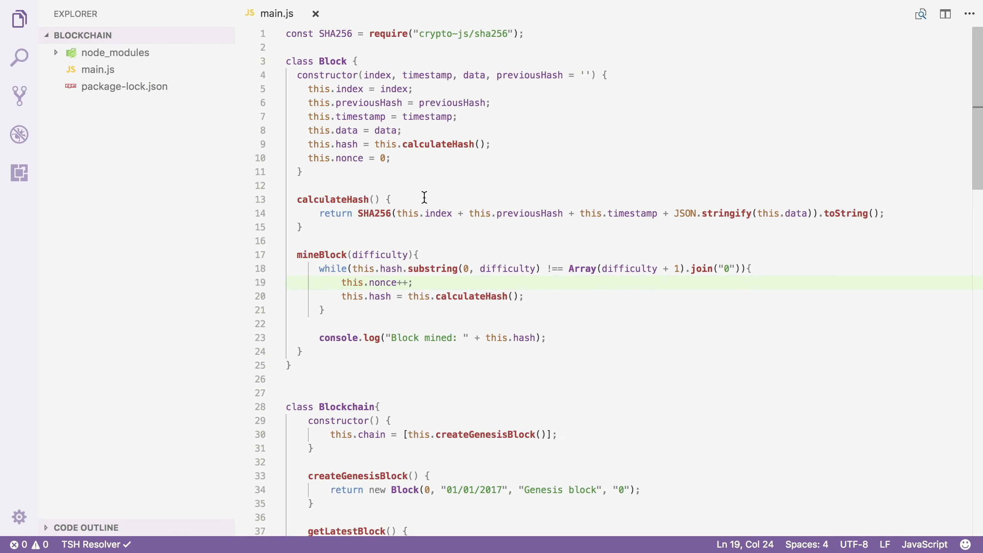
# Append + this.nonce to the SHA256 input in calculateHash and save main.js.
pyautogui.doubleClick(332, 200)
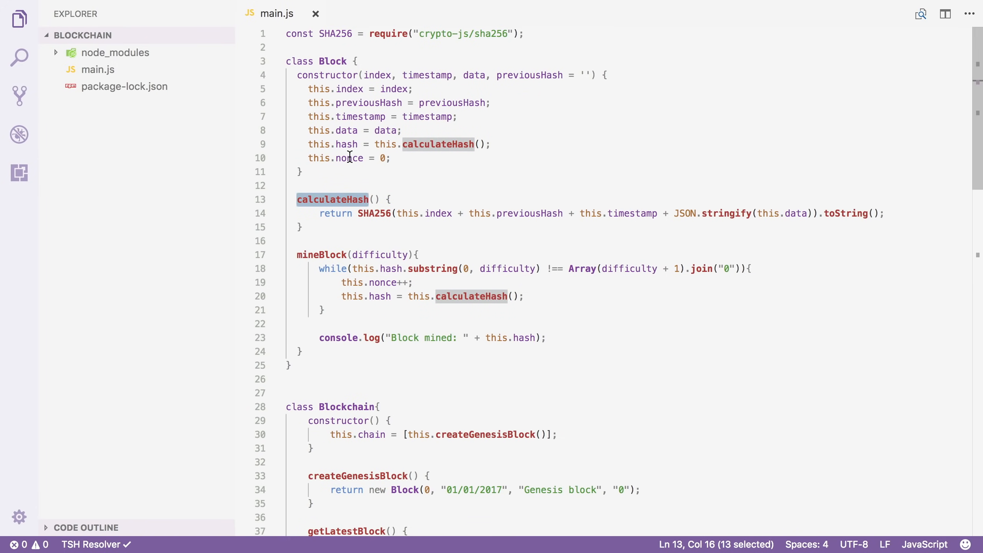
pyautogui.doubleClick(349, 158)
pyautogui.write(' + this.nonce')
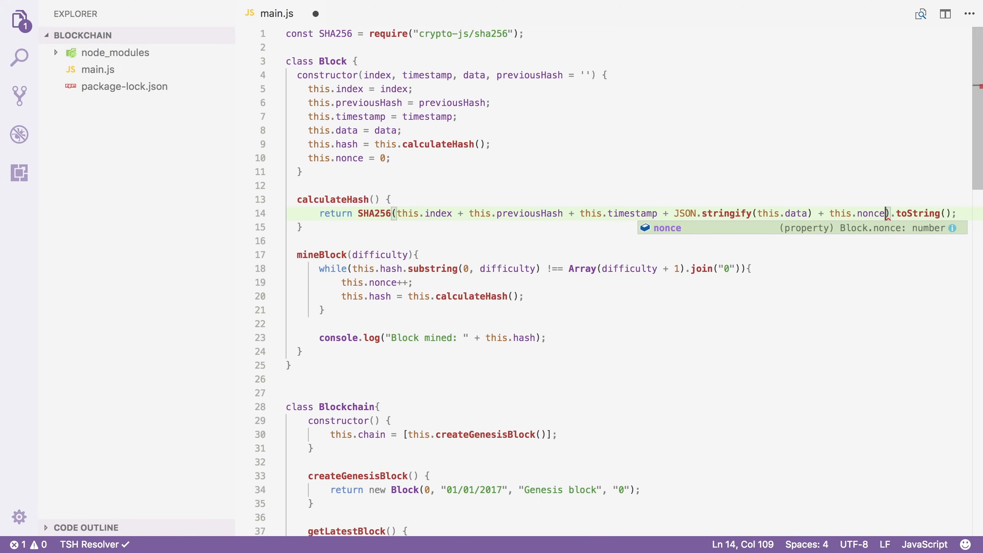
pyautogui.click(823, 195)
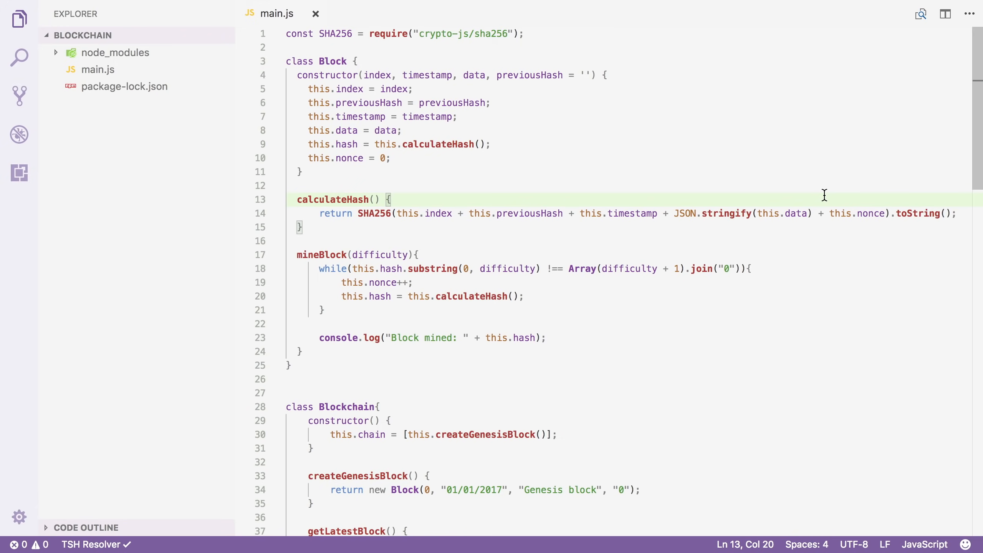
pyautogui.moveTo(822, 200)
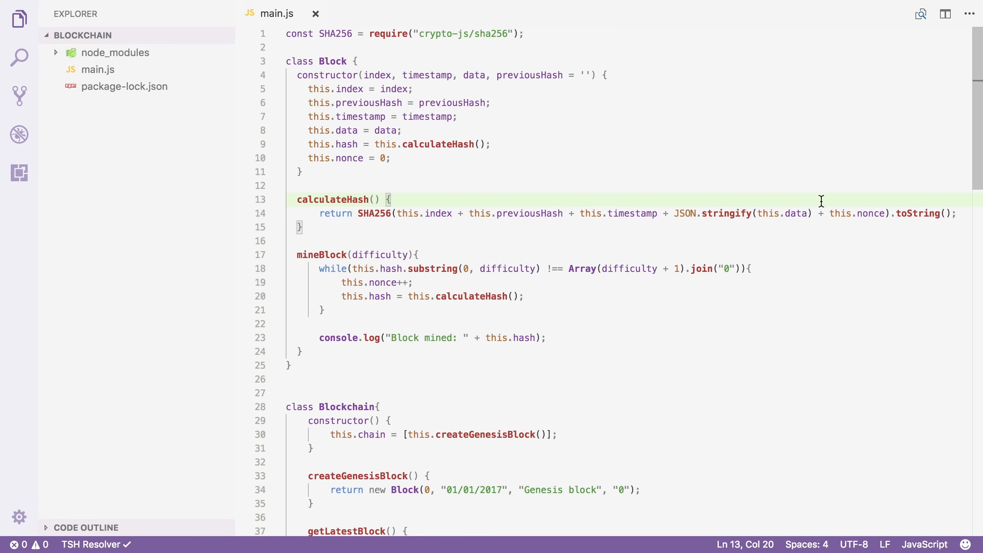
# In addBlock, replace newBlock.hash = newBlock.calculateHash() with newBlock.mineBlock().
pyautogui.scroll(-3)
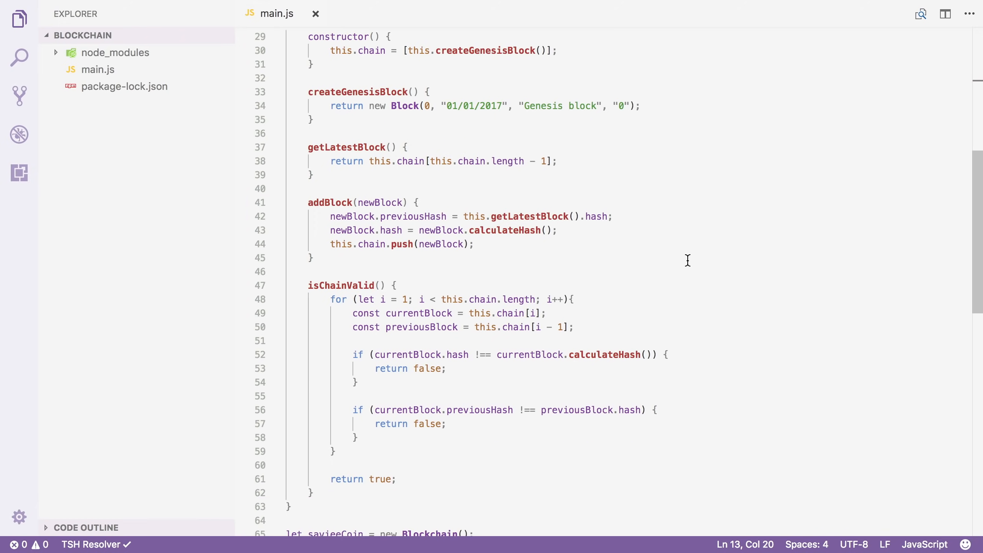
pyautogui.moveTo(369, 222)
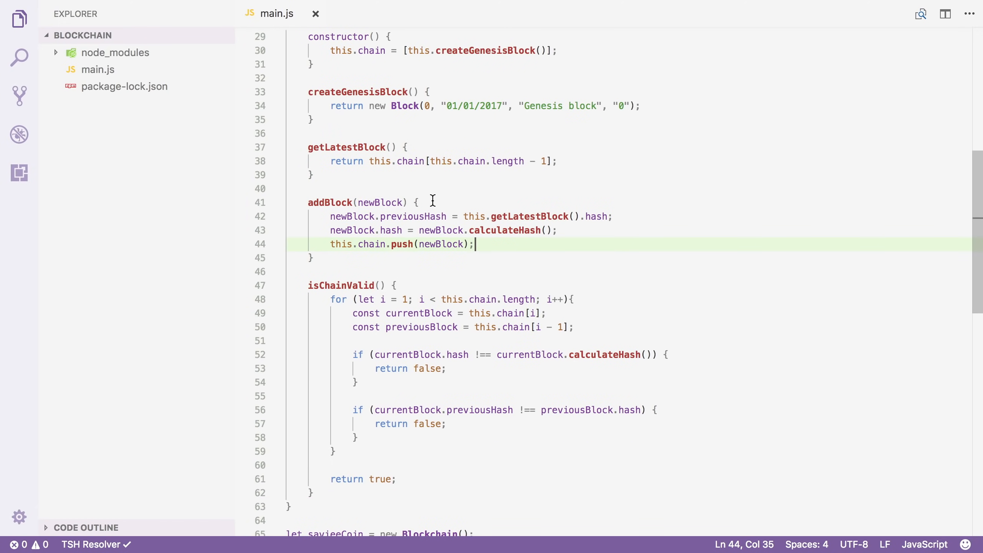
pyautogui.doubleClick(381, 202)
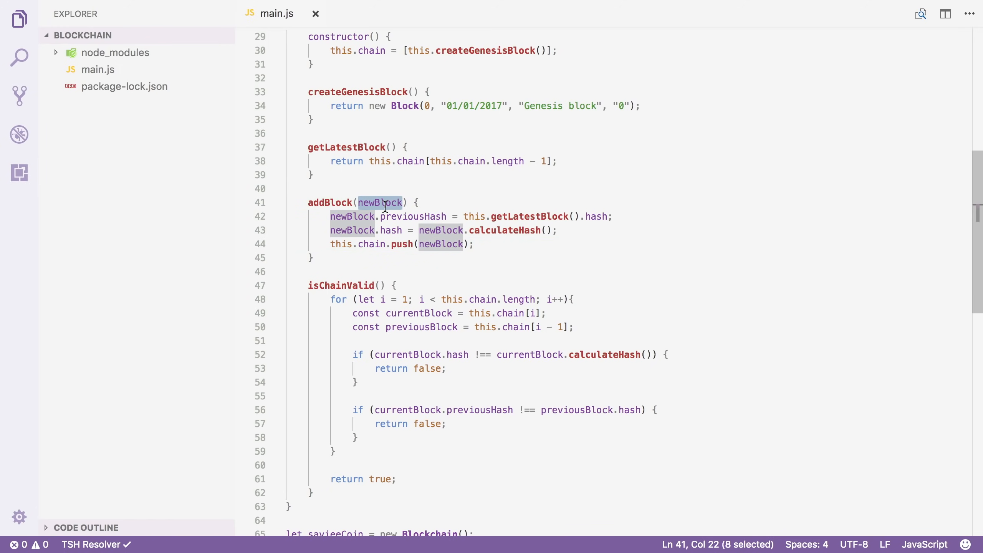
pyautogui.doubleClick(413, 216)
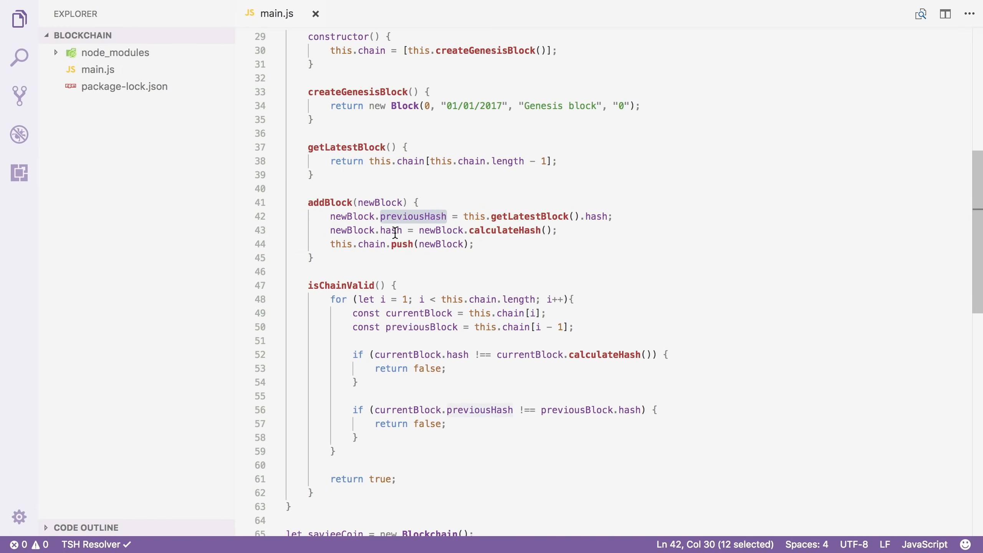
pyautogui.doubleClick(441, 243)
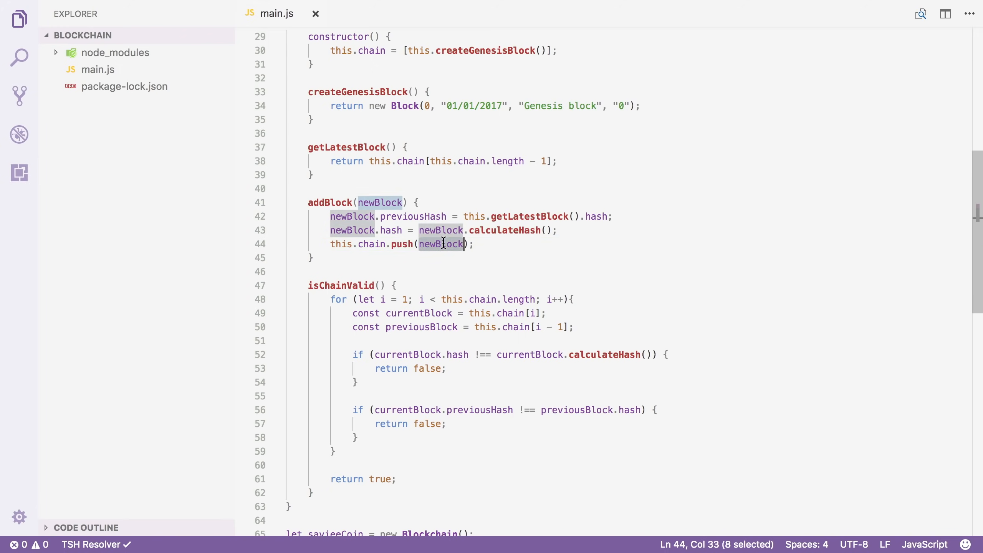
pyautogui.moveTo(594, 229)
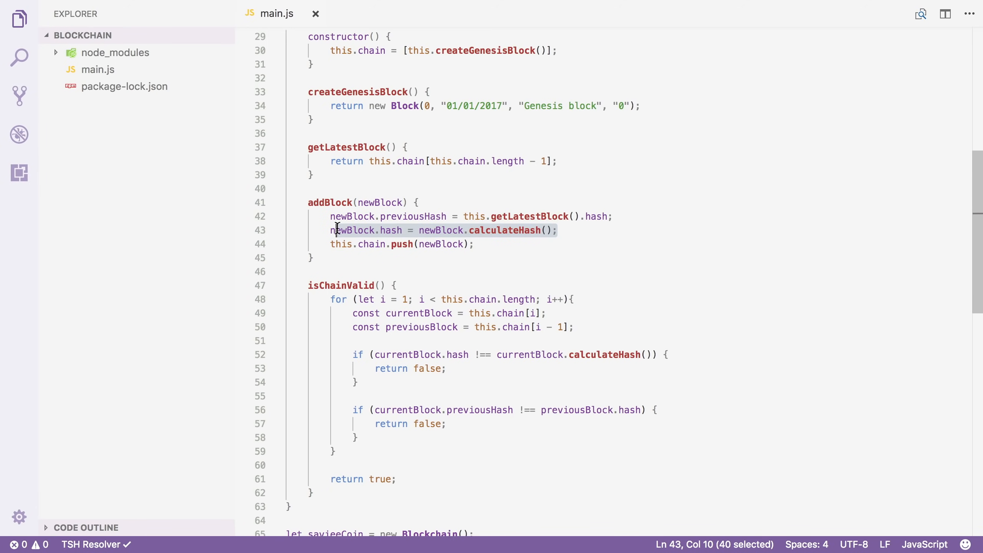
pyautogui.write('newBlock.mineBlock();')
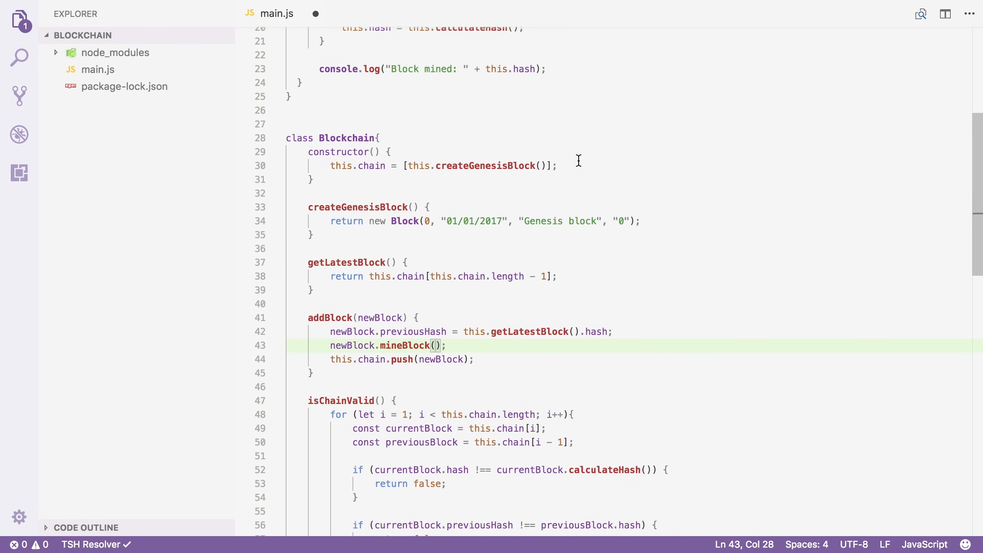
# Set this.difficulty = 2 in the Blockchain constructor and pass this.difficulty to mineBlock, then save.
pyautogui.write('this.')
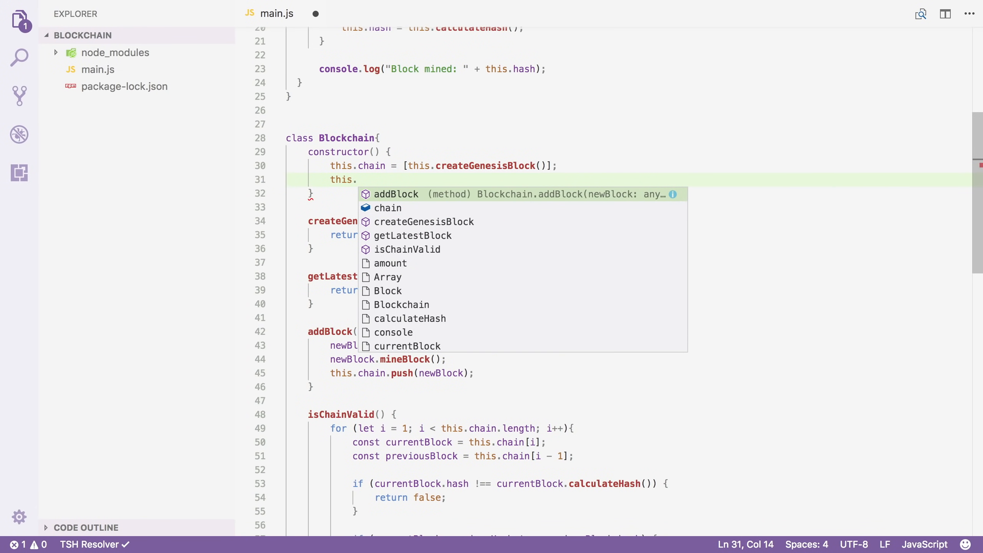
pyautogui.write('difficulty = 2;')
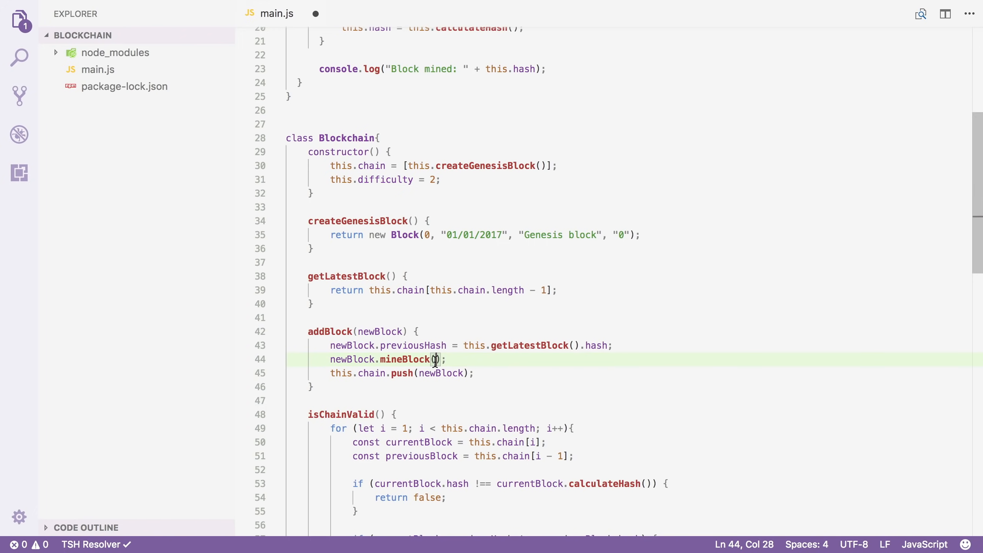
pyautogui.write('this.dif')
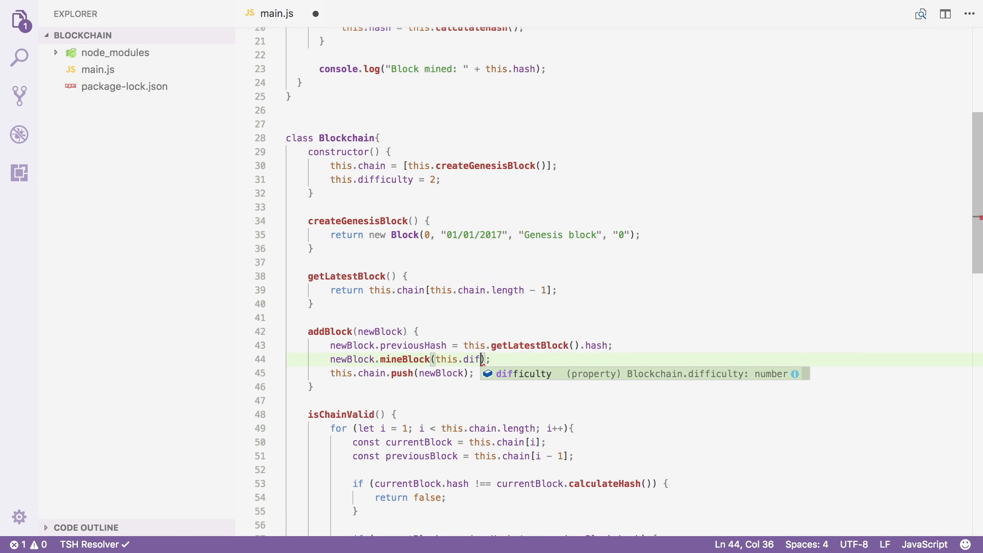
pyautogui.press('Tab')
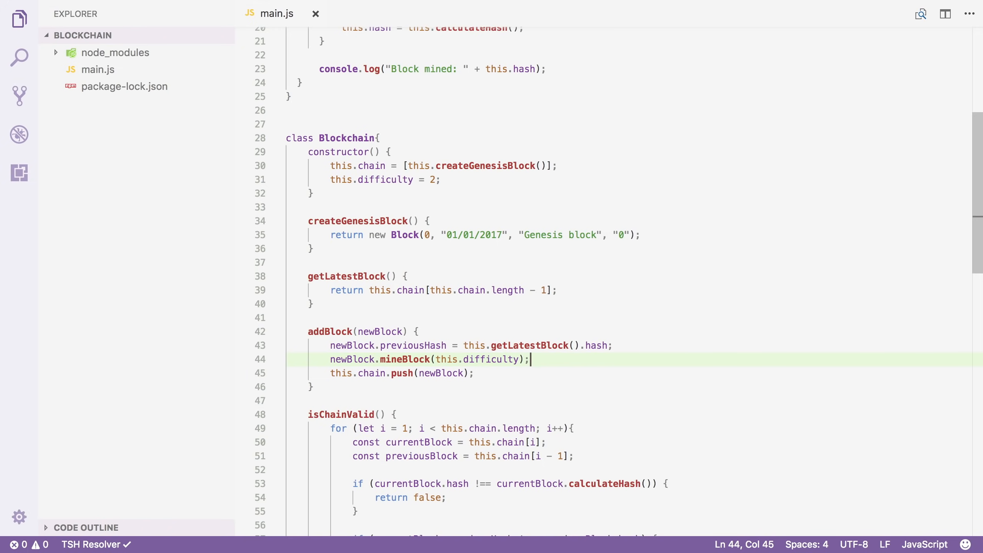
# Add console.log('Mining block 1...') and 'Mining block 2...' above the two addBlock calls.
pyautogui.scroll(-3)
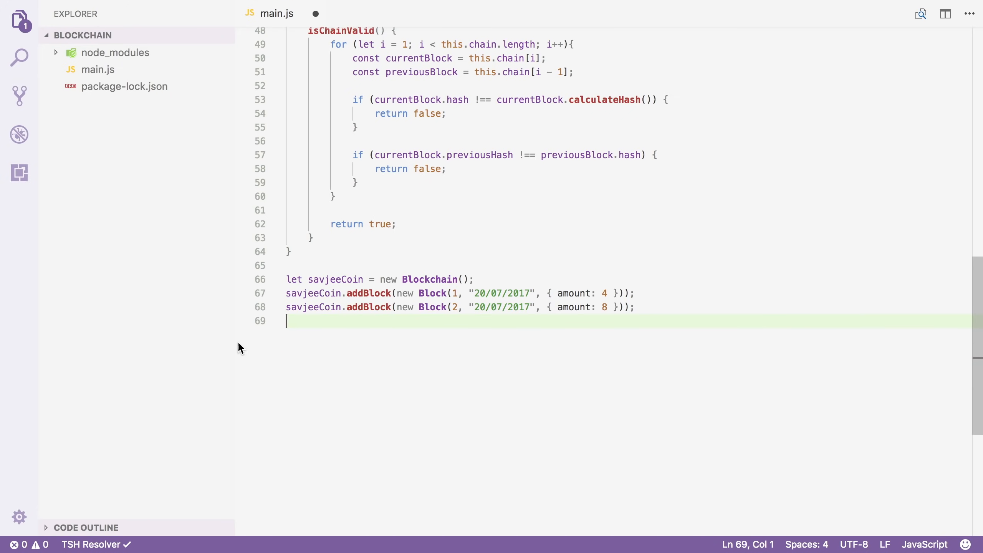
pyautogui.write("console.log('")
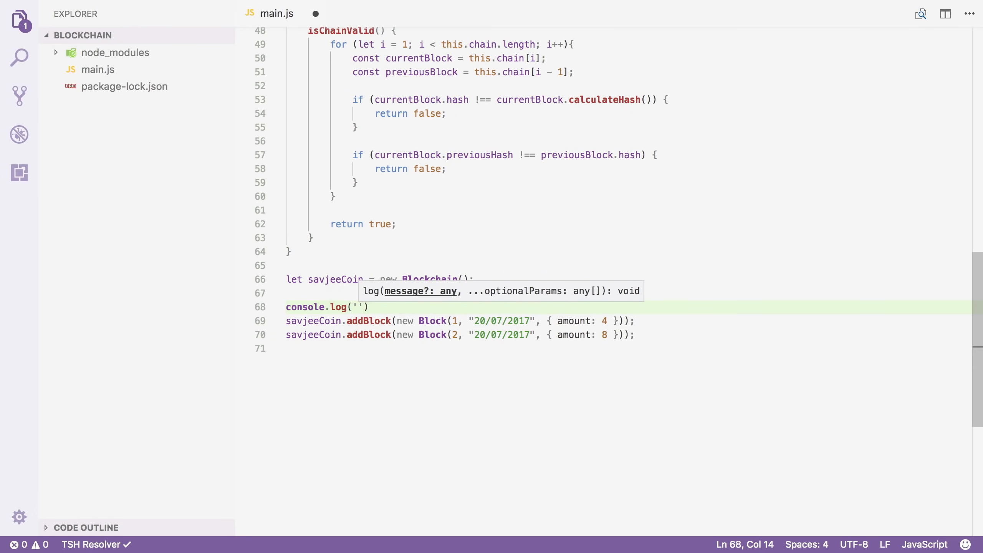
pyautogui.write('Mining block 1...')
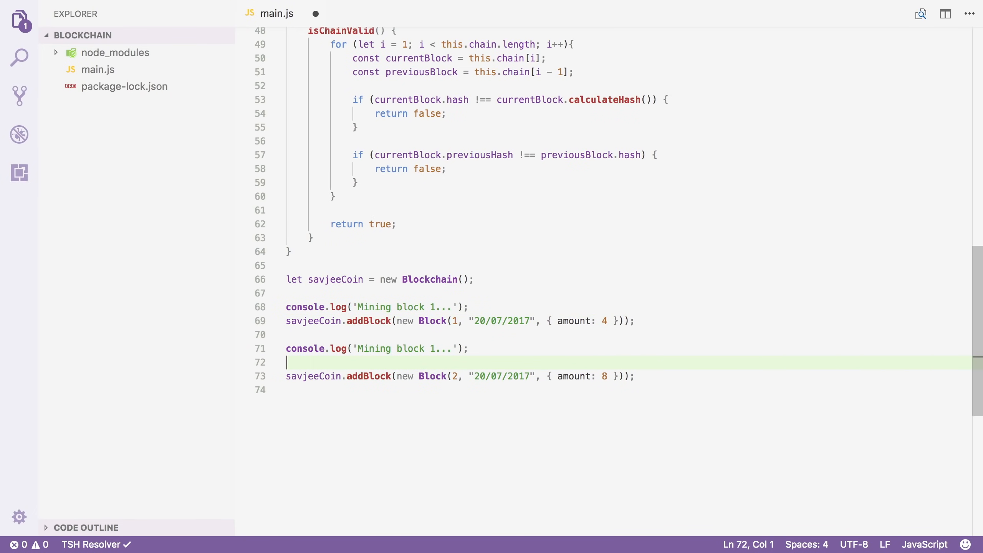
pyautogui.press('Backspace')
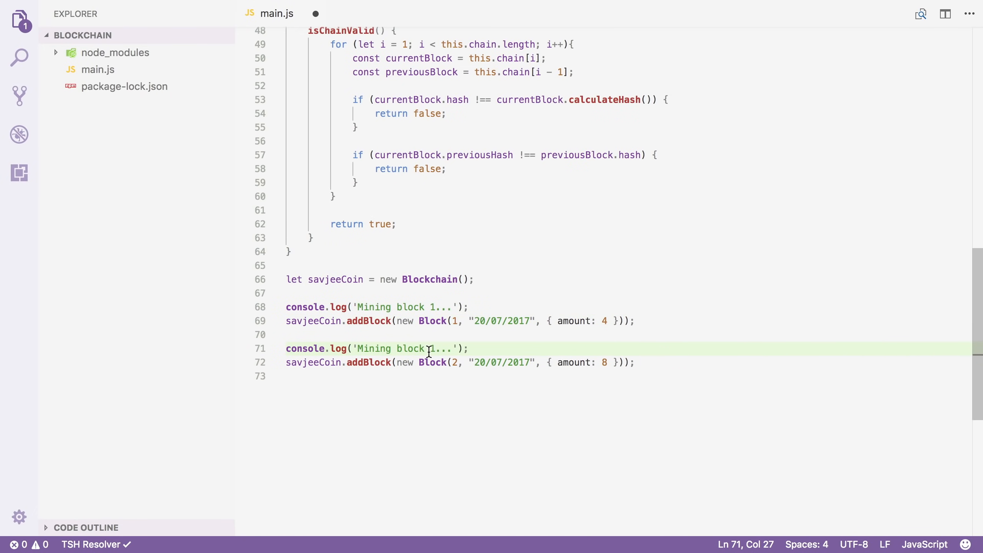
pyautogui.write('2')
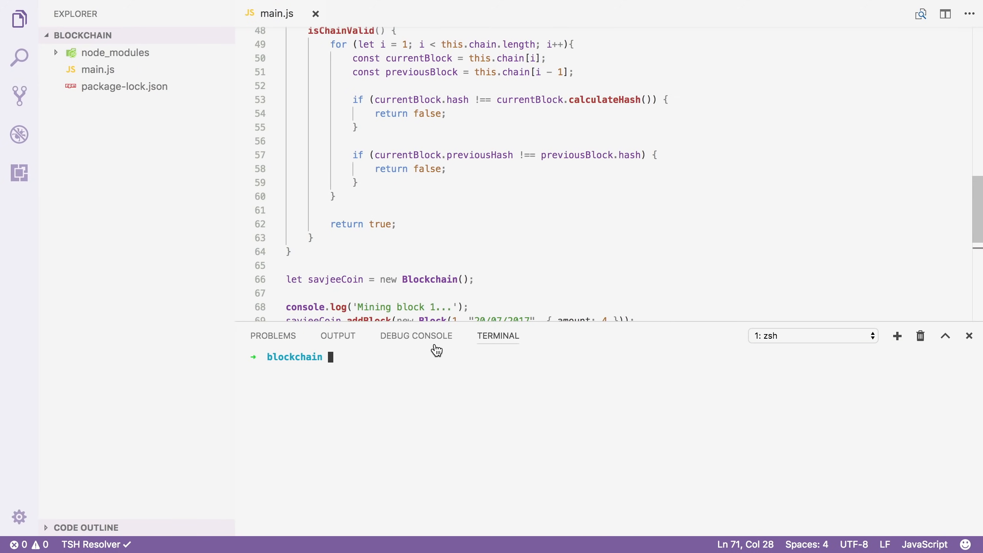
# Run node main.js in the terminal to mine both blocks with hashes starting 00.
pyautogui.scroll(-3)
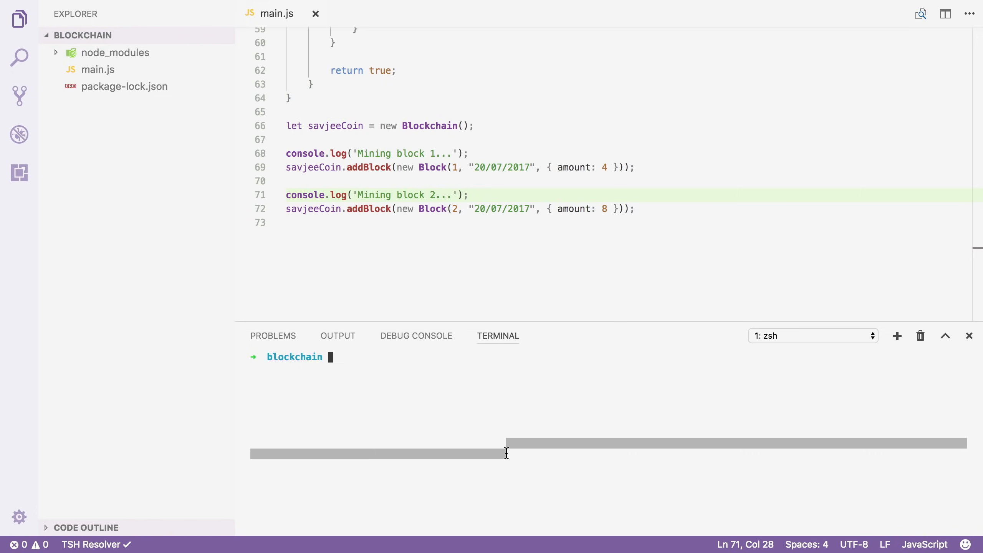
pyautogui.write('node main.js')
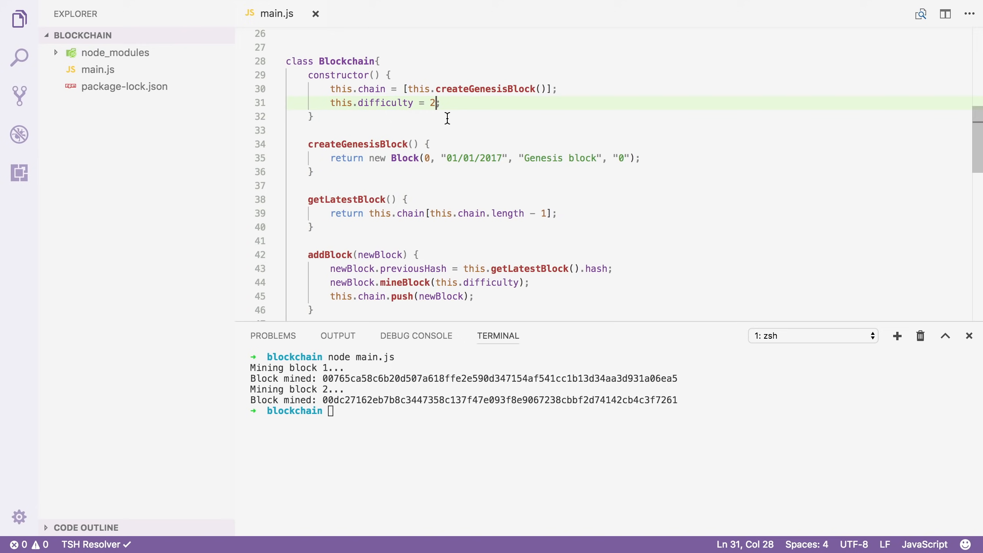
# Change this.difficulty from 2 to 4 in the Blockchain constructor.
pyautogui.write('4')
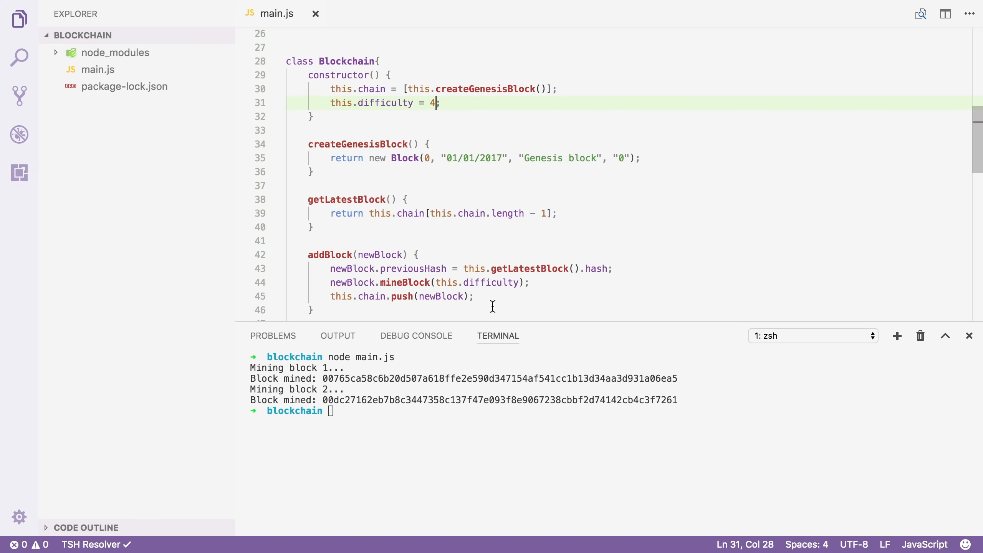